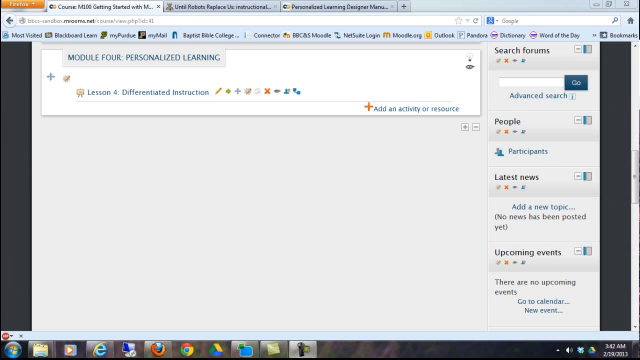
mouse_move(360, 38)
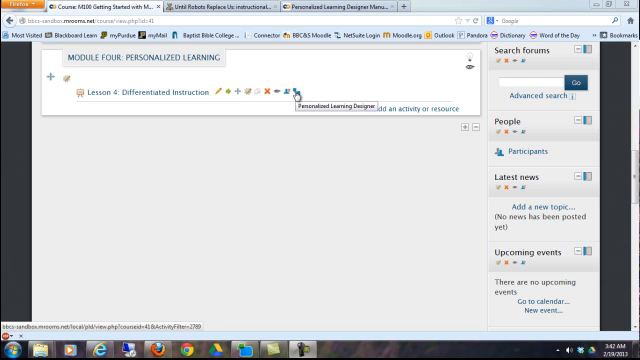
Step: Reach the Personalized Learning Designer for Lesson 4: Differentiated Instruction, with no rules yet
scroll("down", 3)
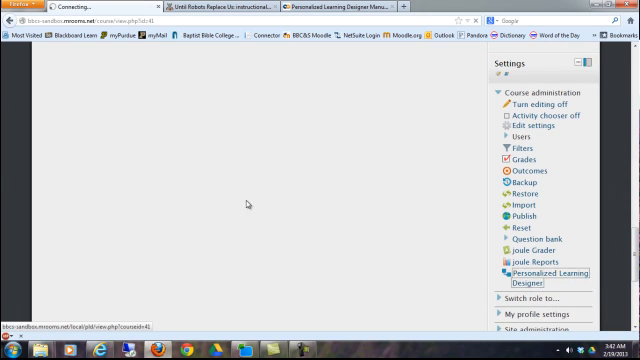
left_click(540, 276)
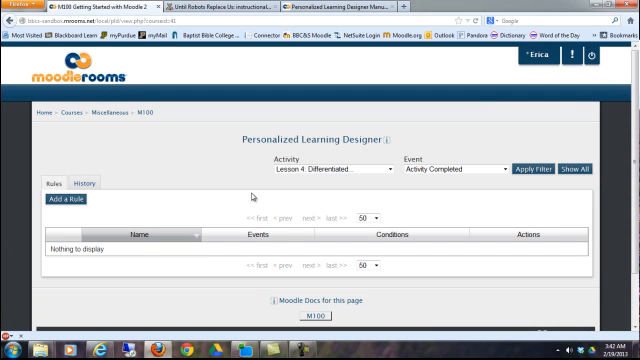
left_click(72, 206)
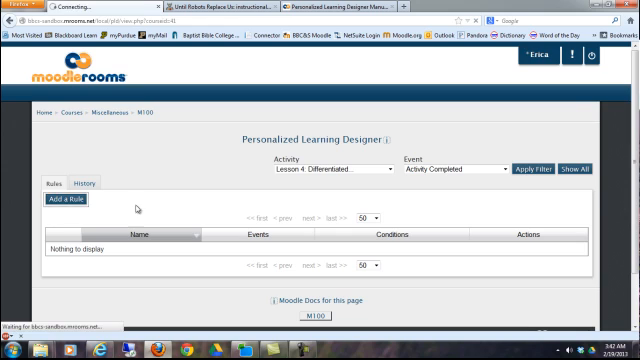
Step: Create rule 'Lesson 4 Alert' with an Activity Graded event on Lesson 4: Differentiated Instruction
left_click(76, 204)
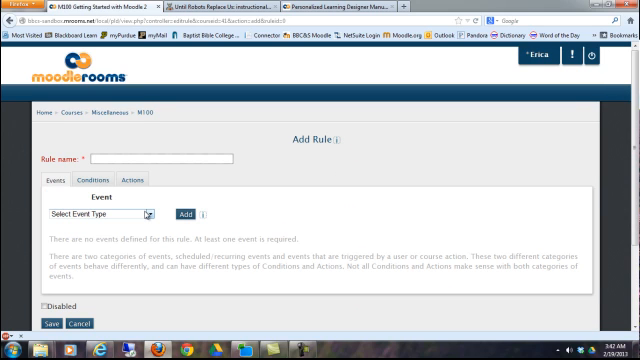
type("Lesson 4 Alert")
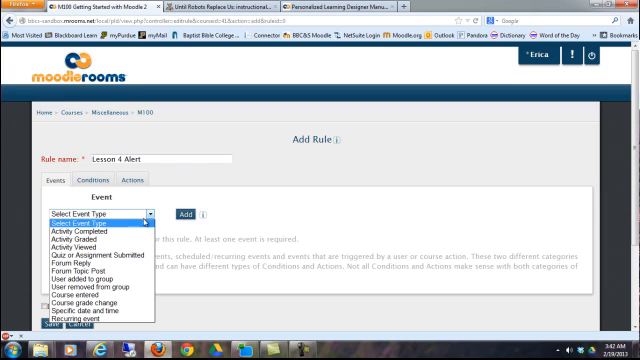
mouse_move(76, 228)
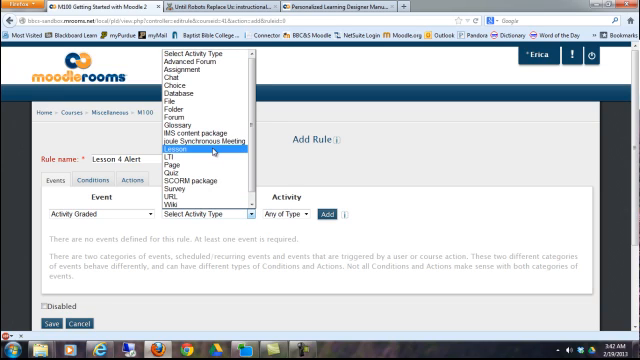
left_click(196, 156)
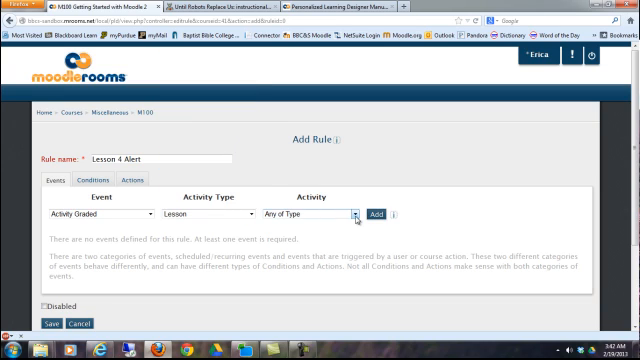
left_click(346, 212)
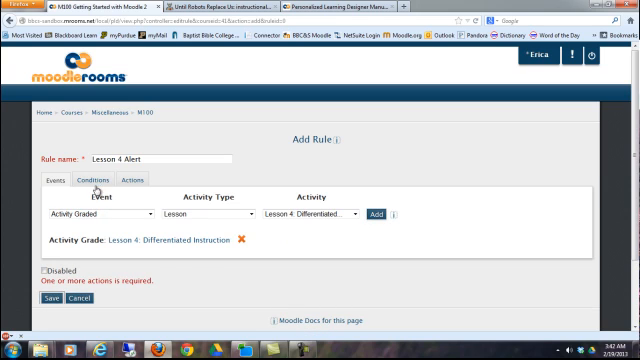
Step: Add an Activity grade range condition requiring a grade of at least 100 and save it
left_click(92, 180)
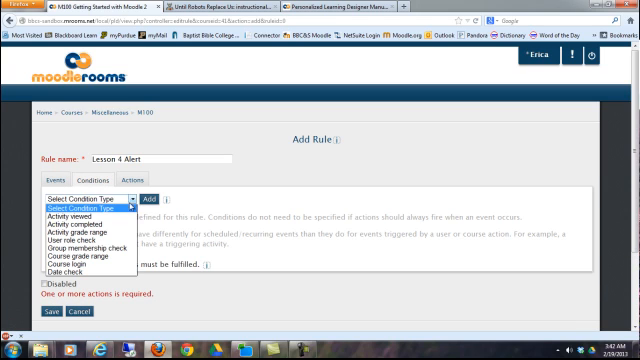
mouse_move(76, 228)
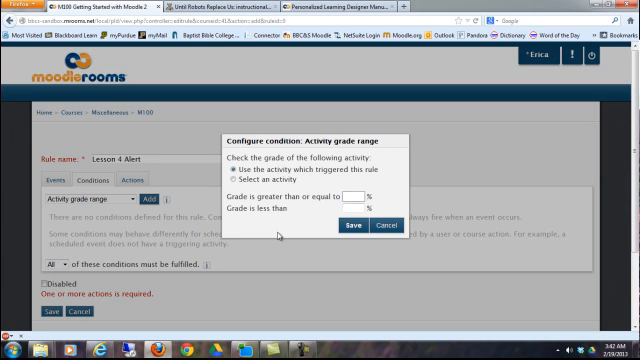
type("100")
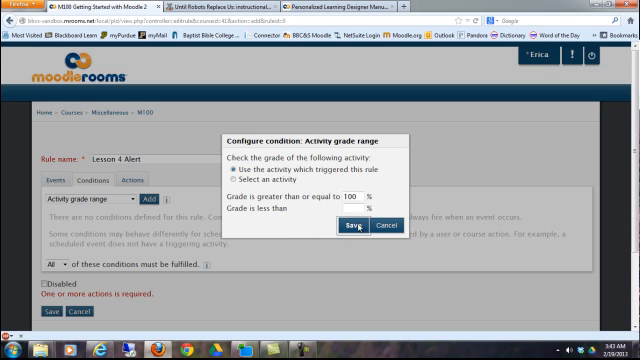
left_click(348, 224)
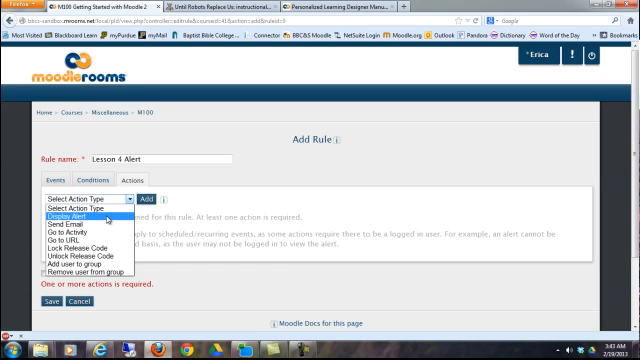
Step: Add a Display Alert action reading 'Thank you for completing lesson 4'
left_click(84, 212)
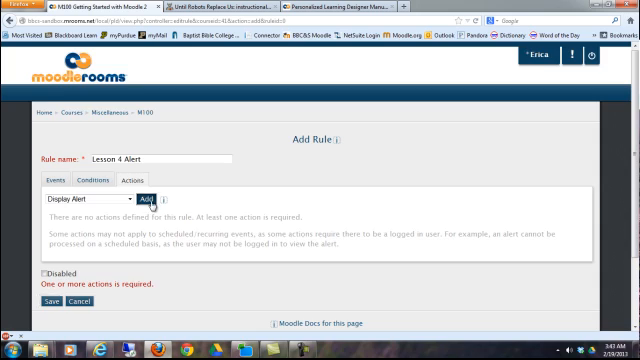
left_click(150, 196)
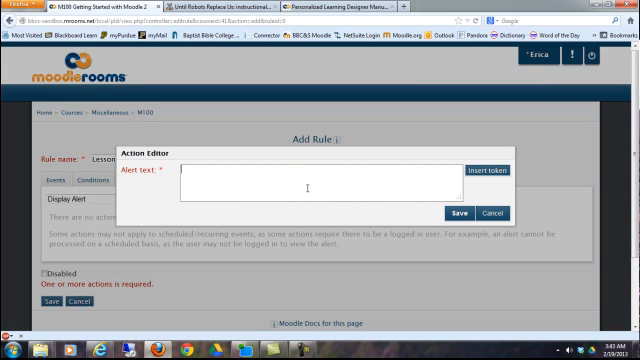
type("Thank you for completing module")
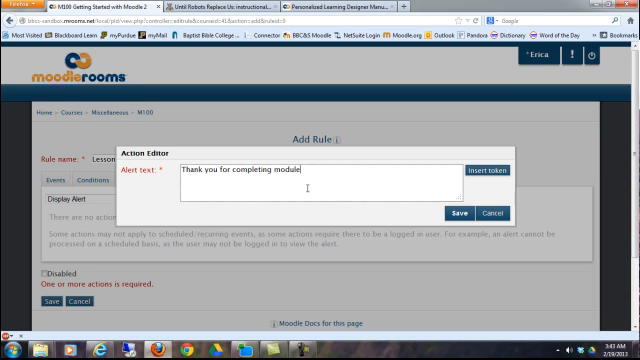
key("BackSpace")
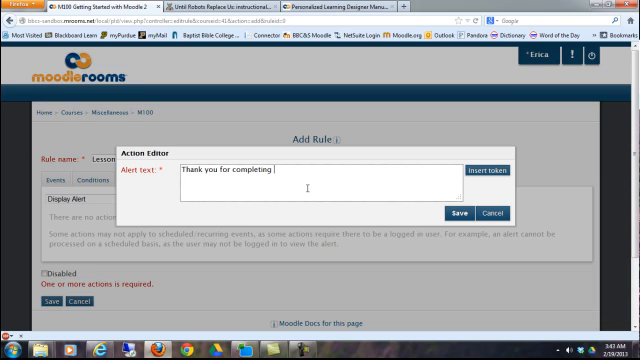
type("lesson 4")
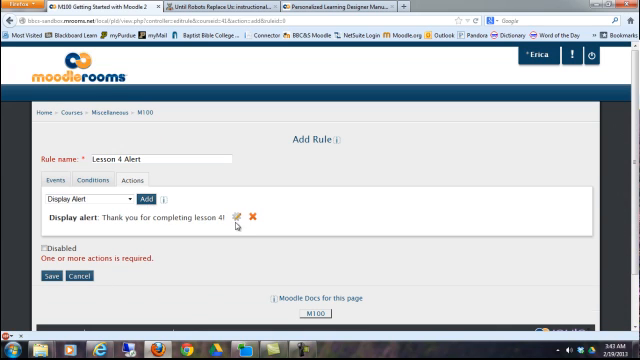
mouse_move(232, 218)
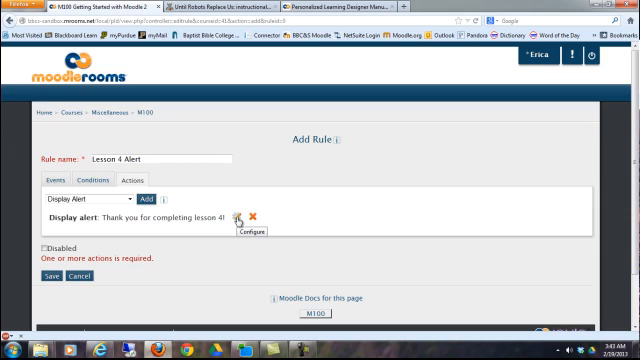
Step: Append the student's first-name token after 'Thank you for completing lesson 4' in the alert
left_click(238, 218)
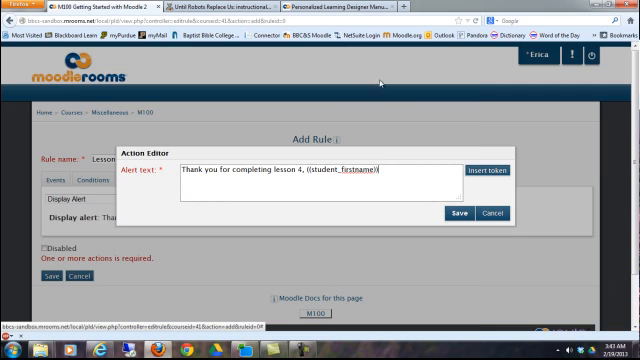
mouse_move(414, 204)
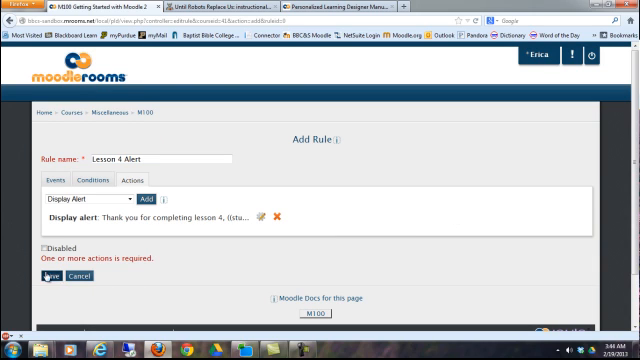
Step: Save the finished Lesson 4 Alert rule and return to the designer page
left_click(48, 276)
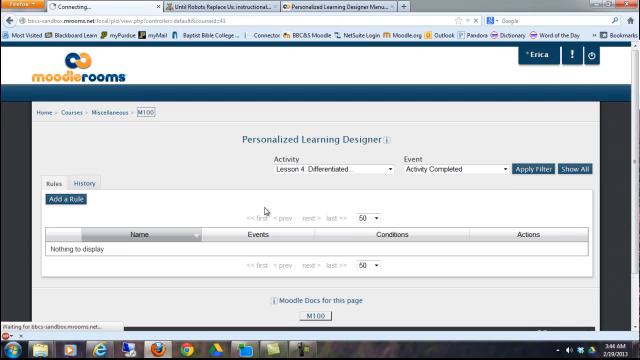
scroll("down", 3)
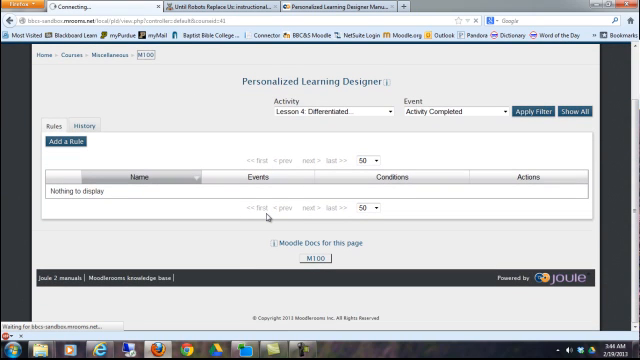